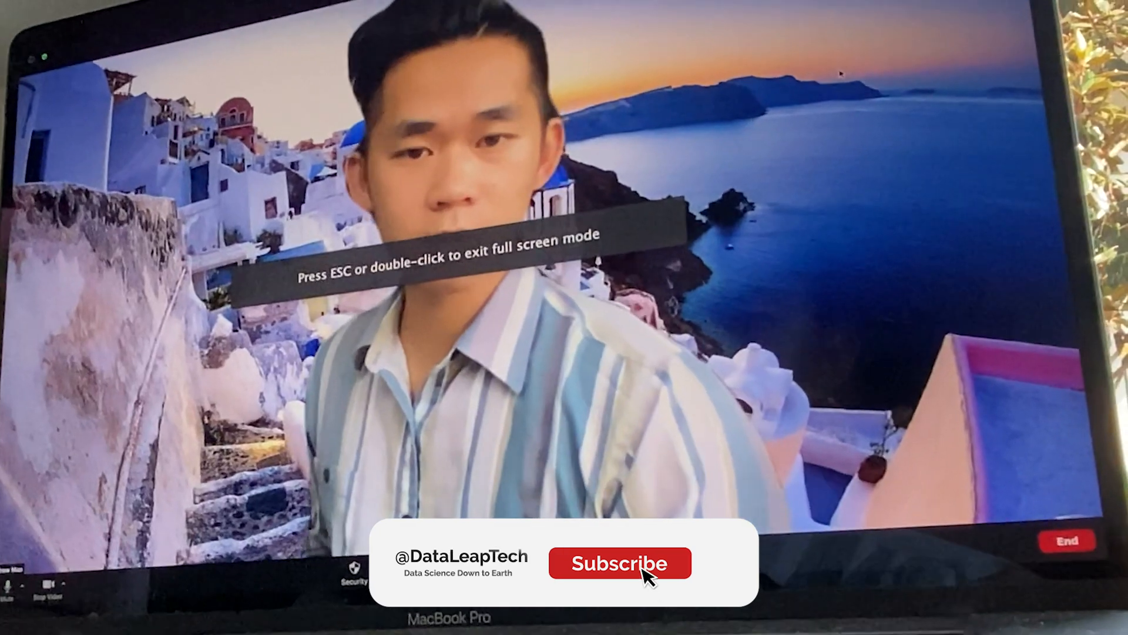
click(620, 563)
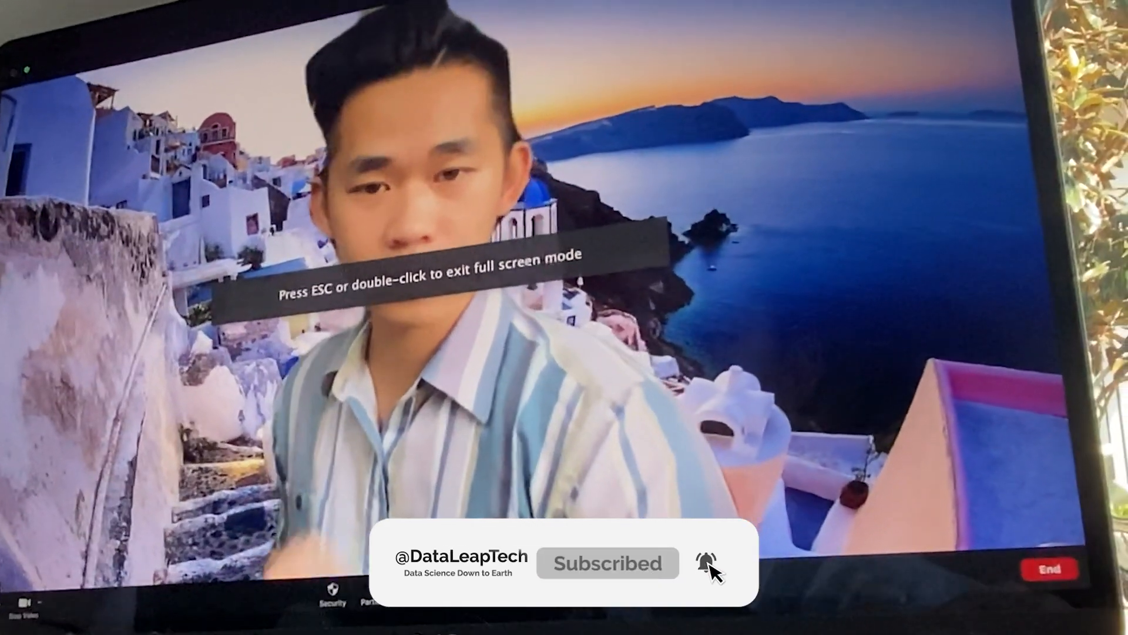